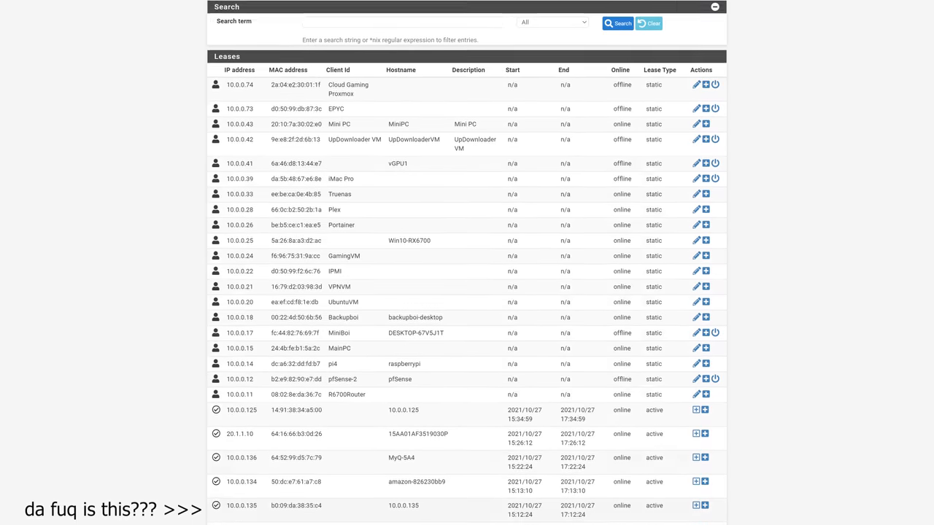
Review the VLAN groups table, highlighting the WAN group's member ports
scroll("down", 3)
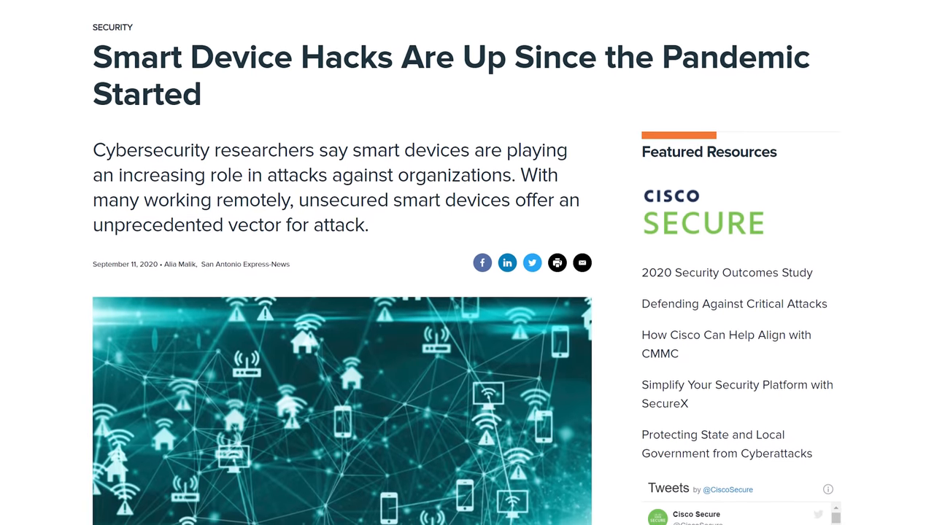
scroll("down", 3)
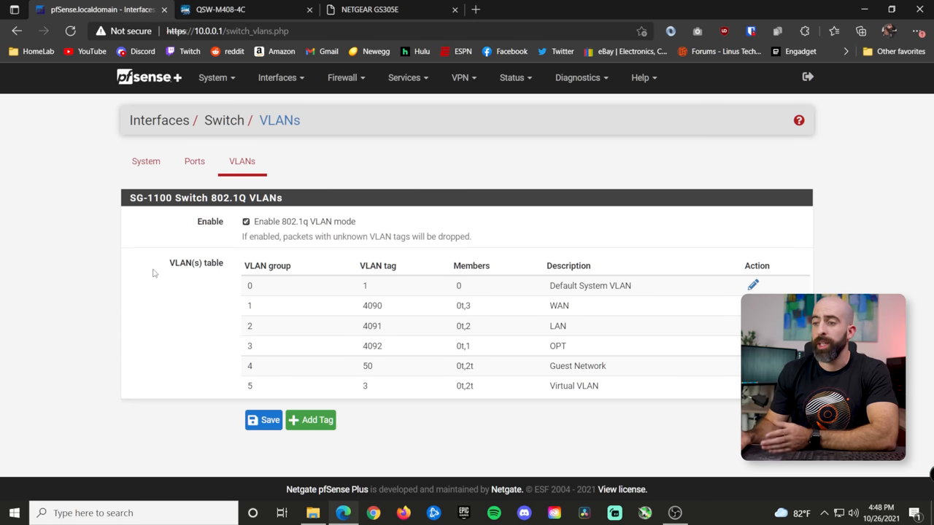
mouse_move(645, 302)
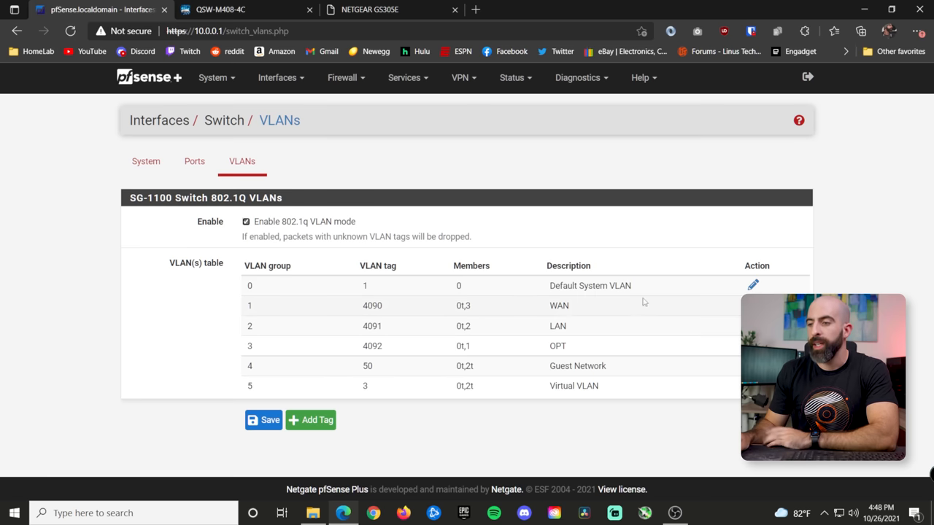
double_click(559, 305)
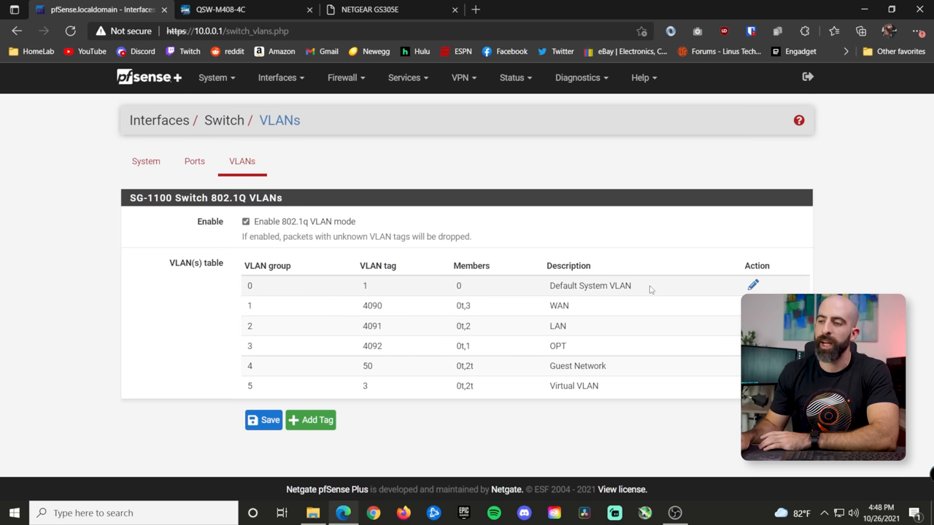
mouse_move(451, 288)
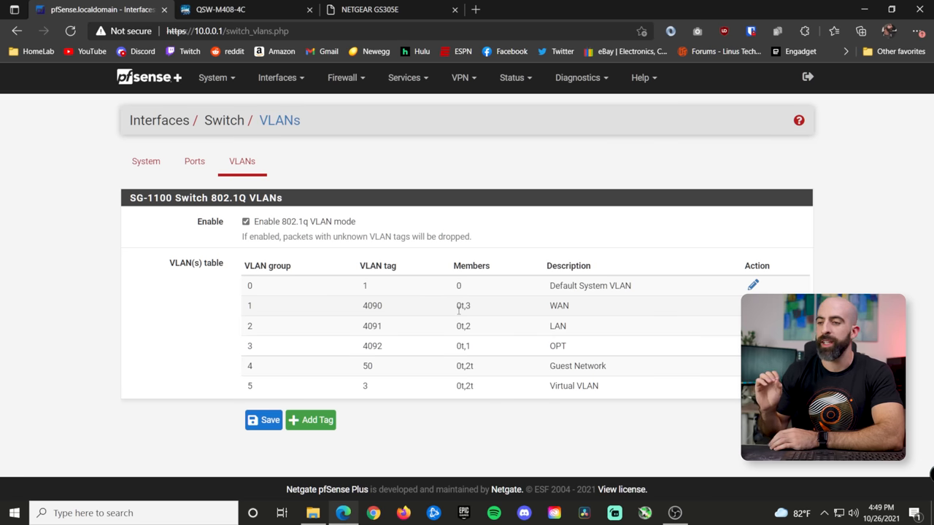
mouse_move(438, 315)
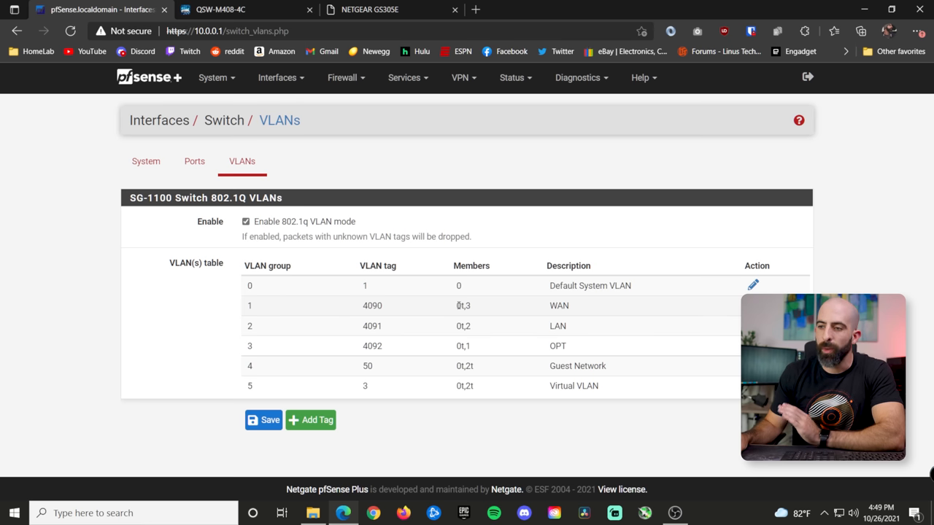
double_click(459, 305)
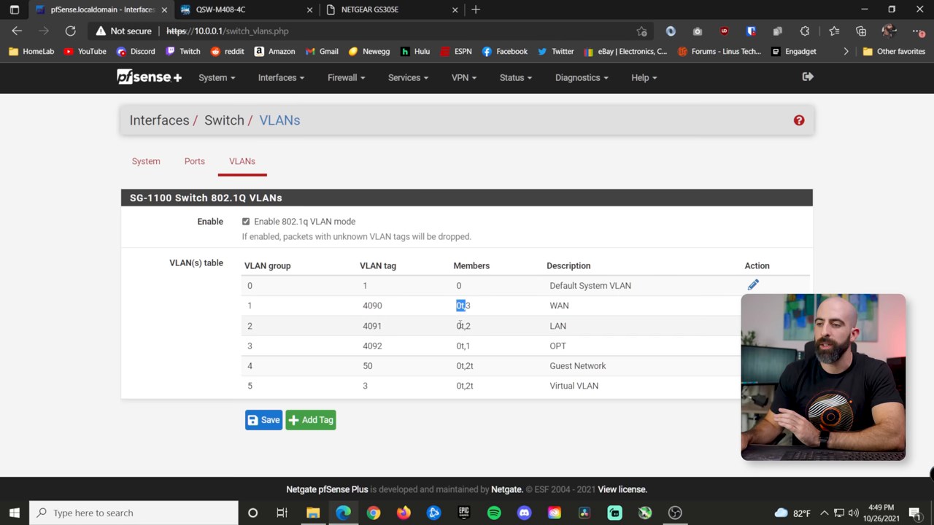
left_click(464, 327)
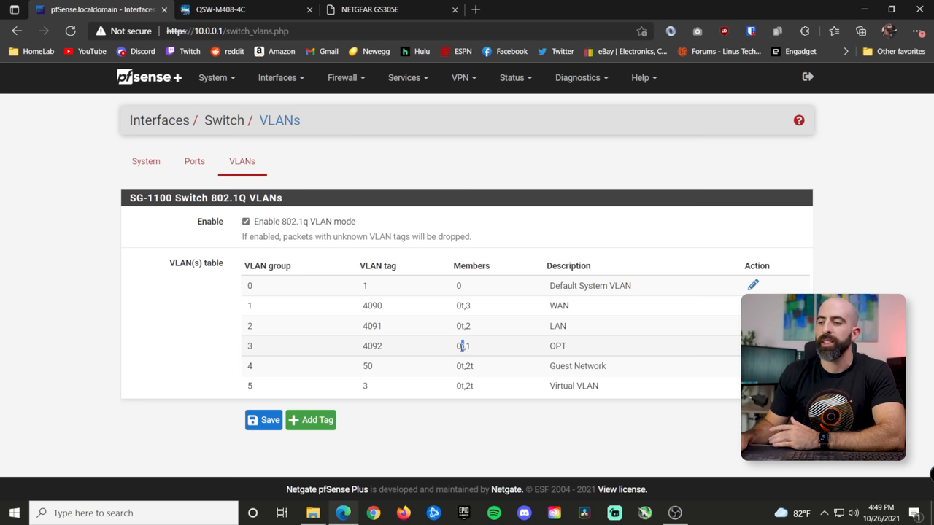
double_click(460, 346)
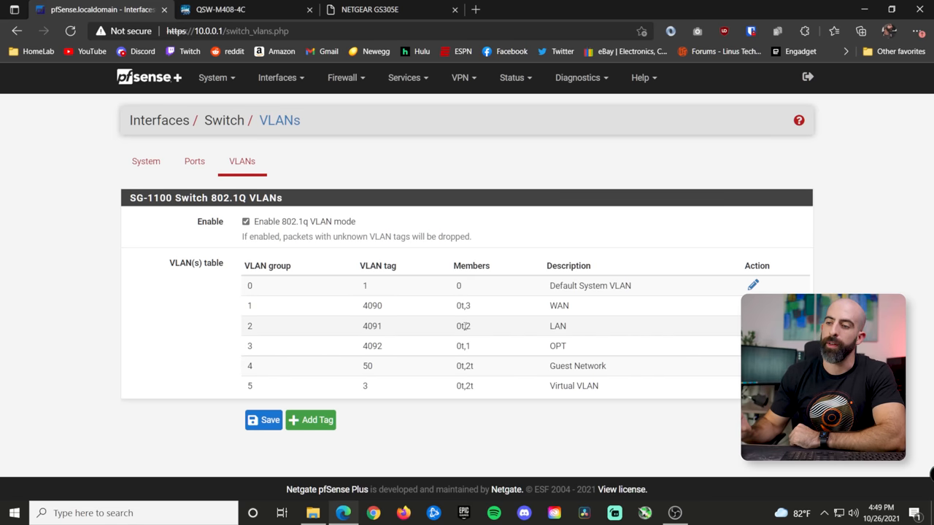
Check the switch port VIDs, then review the LAN VLAN's member ports
left_click(194, 160)
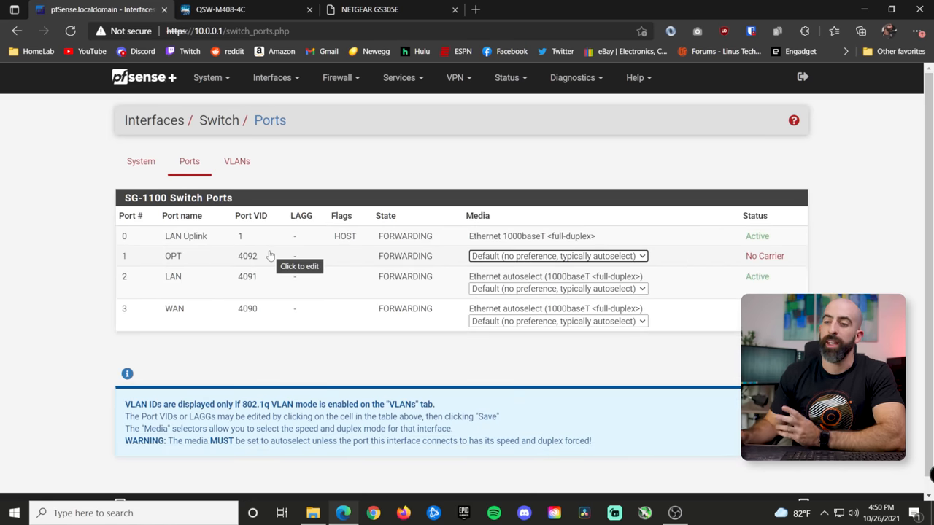
mouse_move(138, 283)
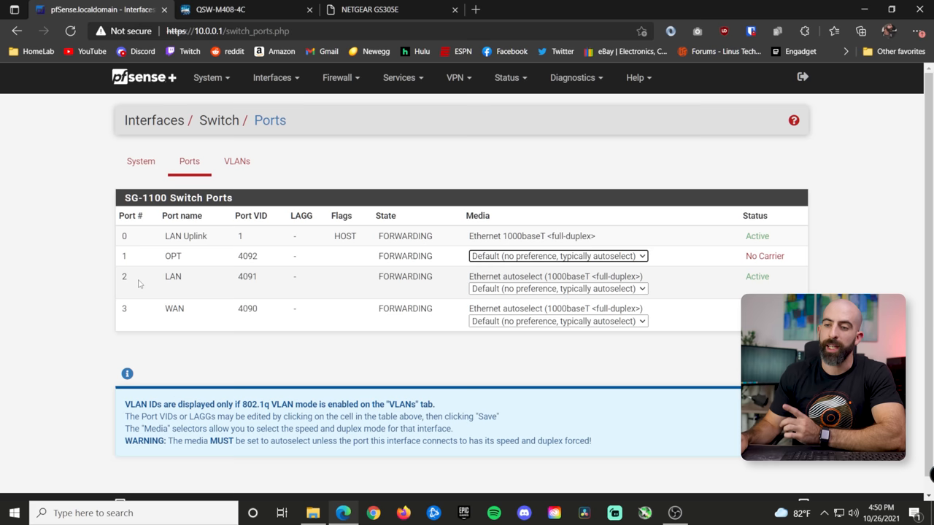
left_click(236, 160)
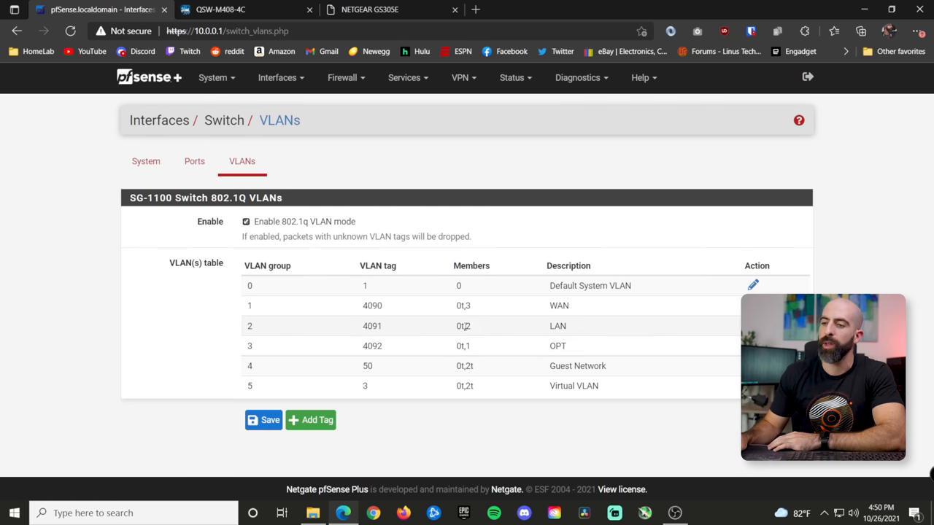
left_click(753, 327)
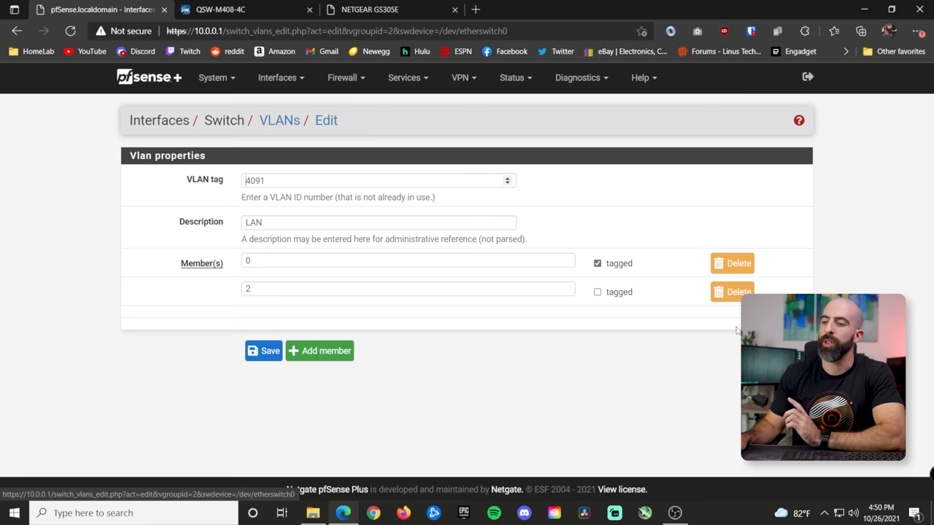
left_click(378, 181)
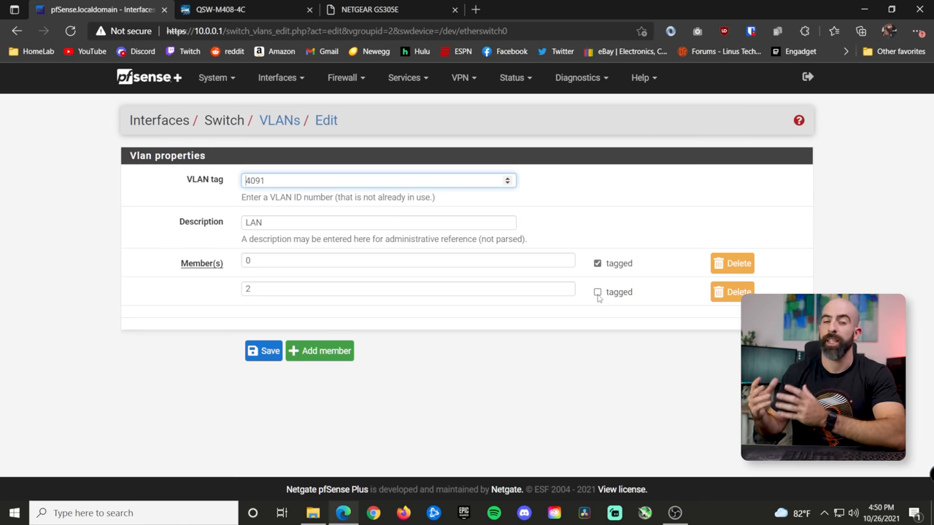
left_click(264, 350)
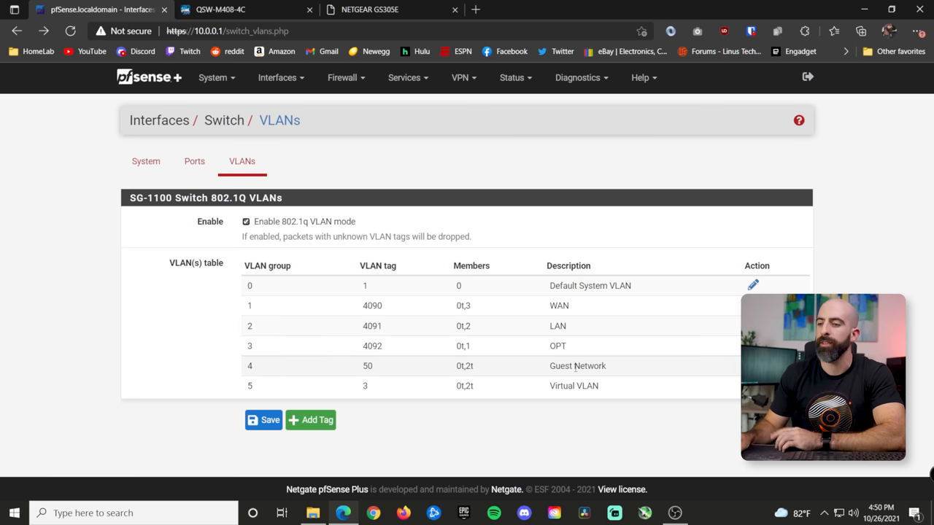
mouse_move(373, 376)
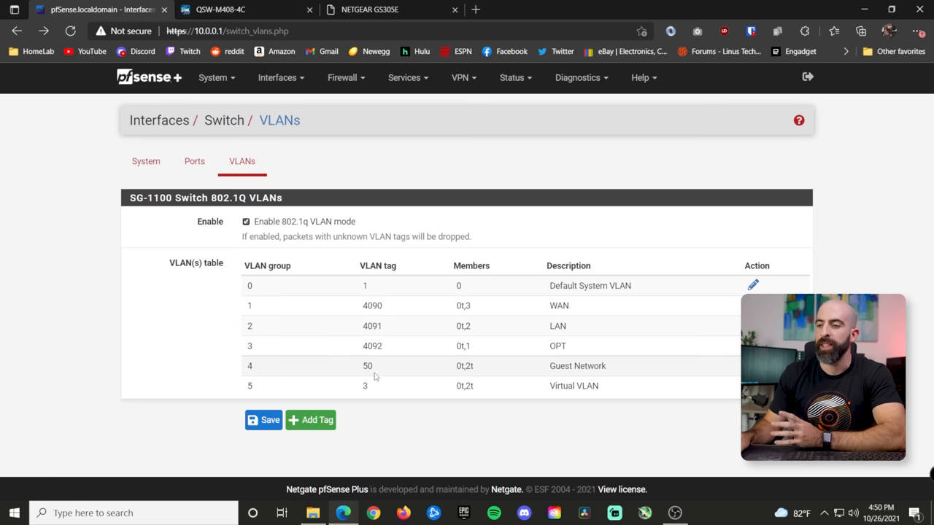
Review the Guest Network VLAN 50 with ports 0 and 2 as tagged members
left_click(753, 365)
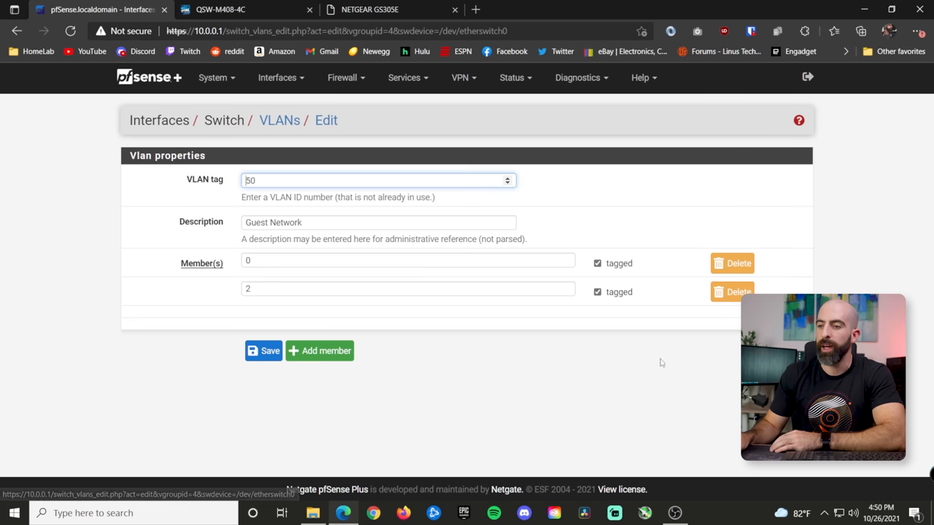
mouse_move(528, 315)
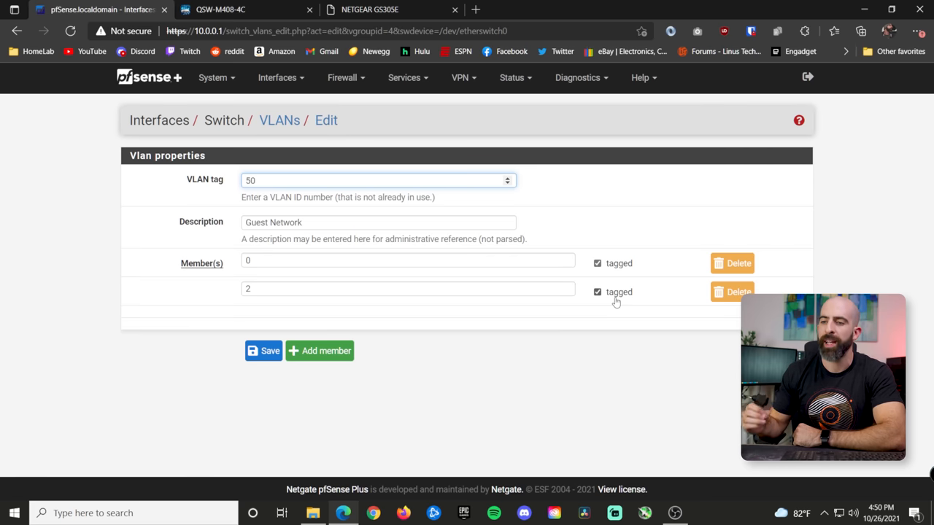
mouse_move(129, 175)
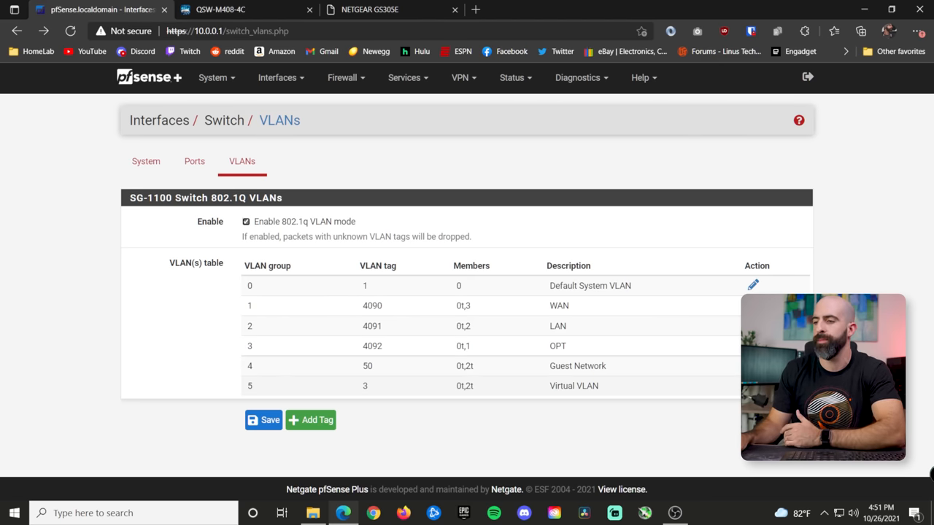
left_click(753, 385)
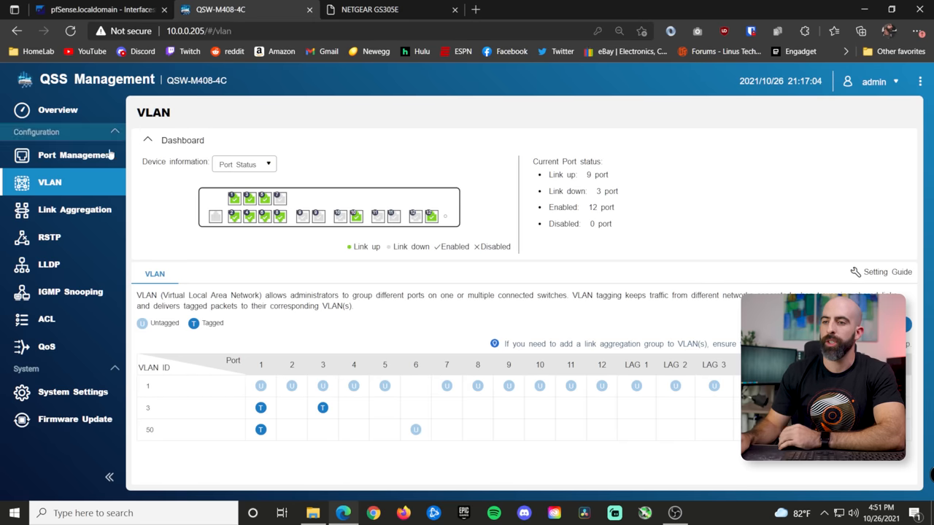
mouse_move(76, 155)
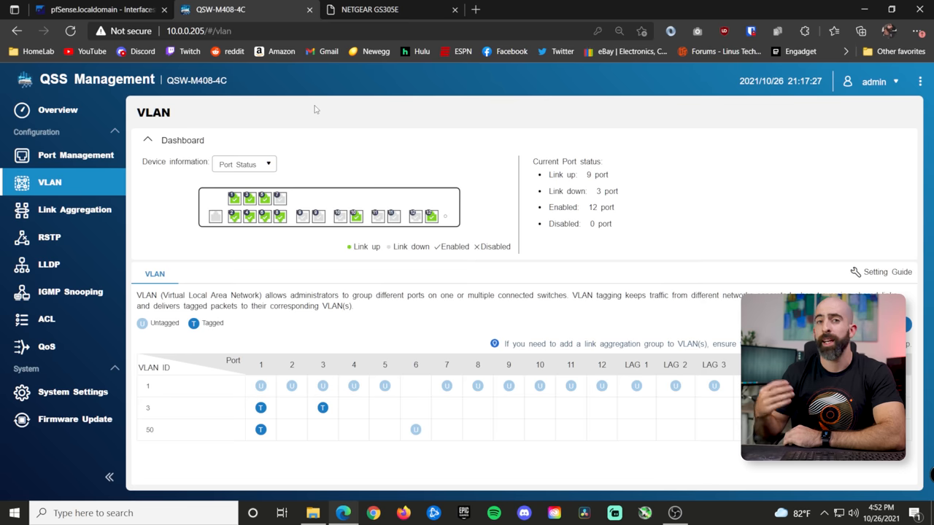
mouse_move(327, 327)
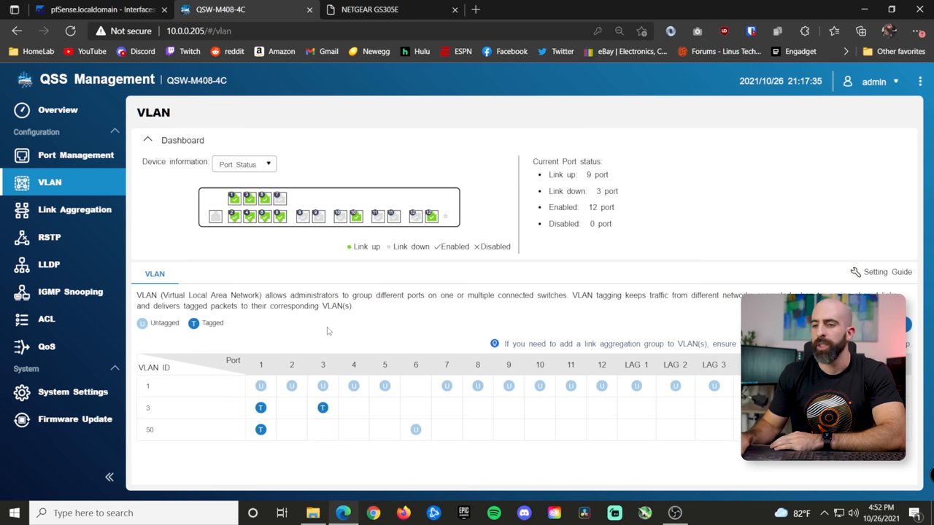
mouse_move(242, 275)
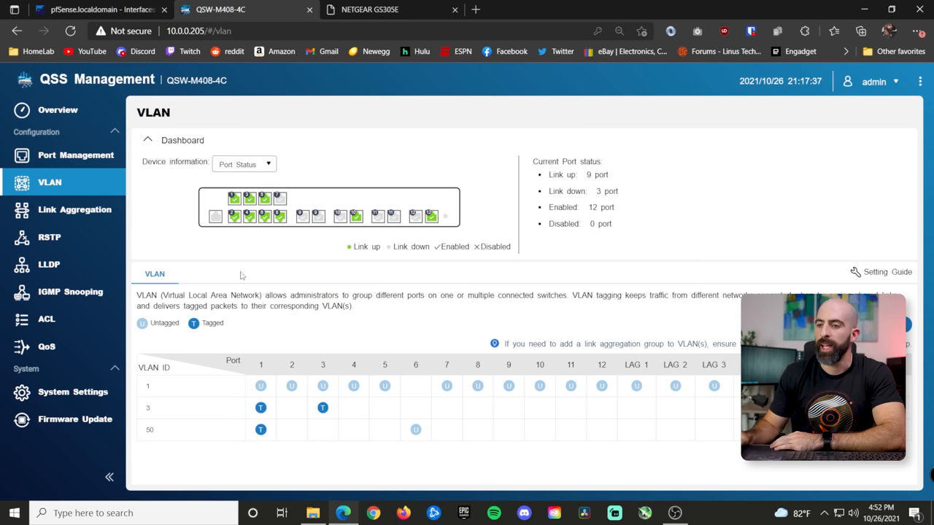
mouse_move(292, 391)
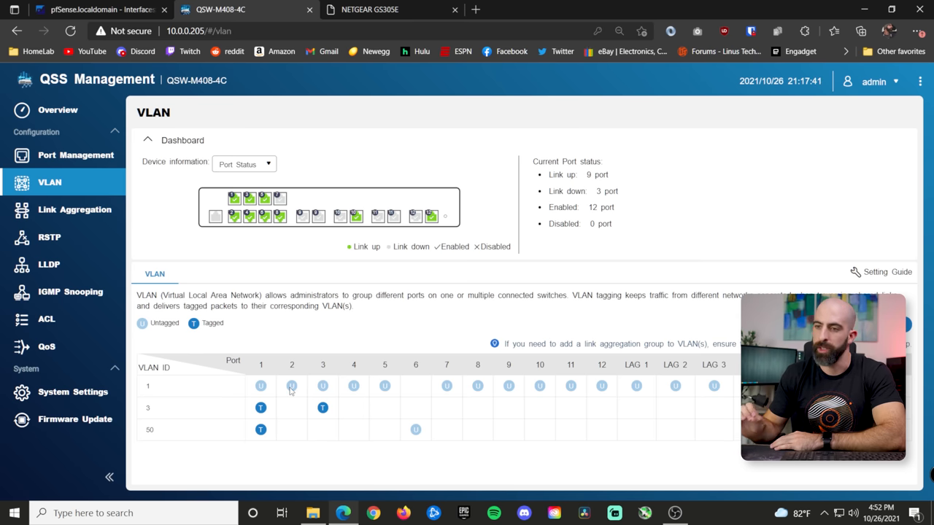
mouse_move(395, 318)
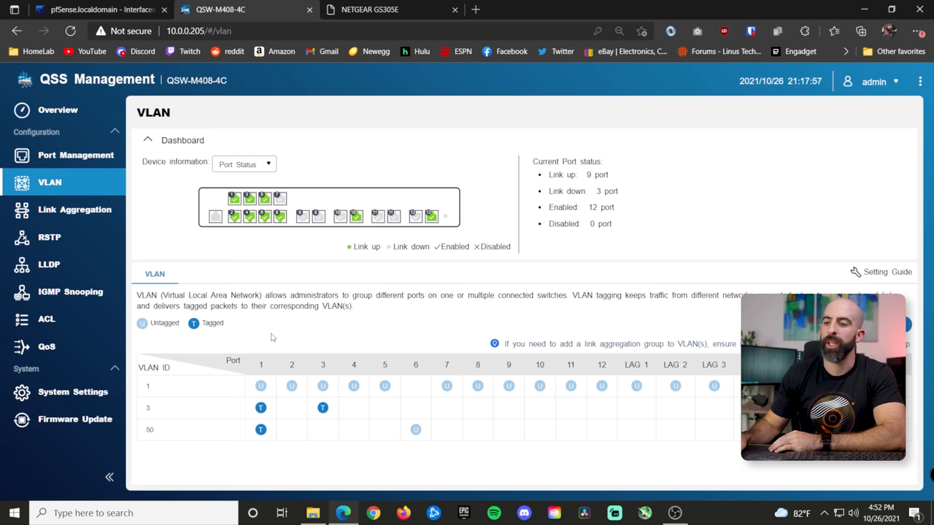
mouse_move(263, 374)
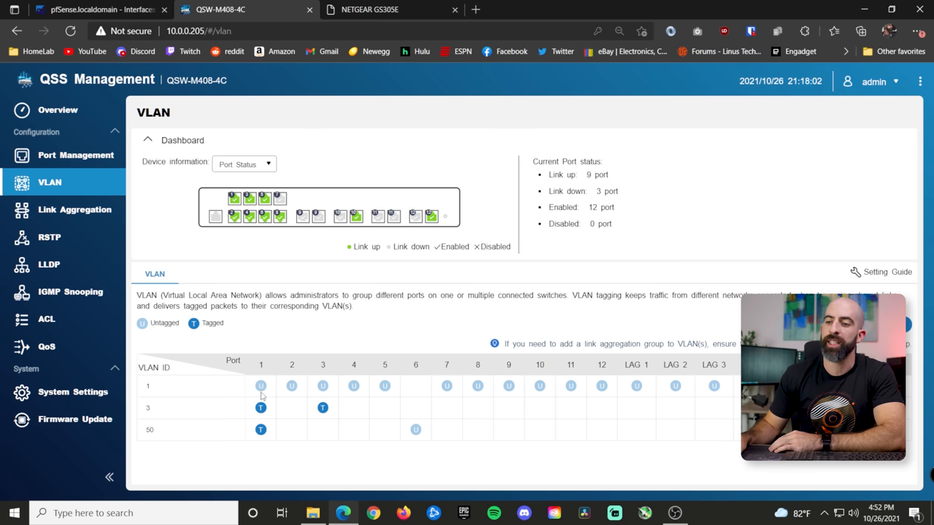
mouse_move(163, 414)
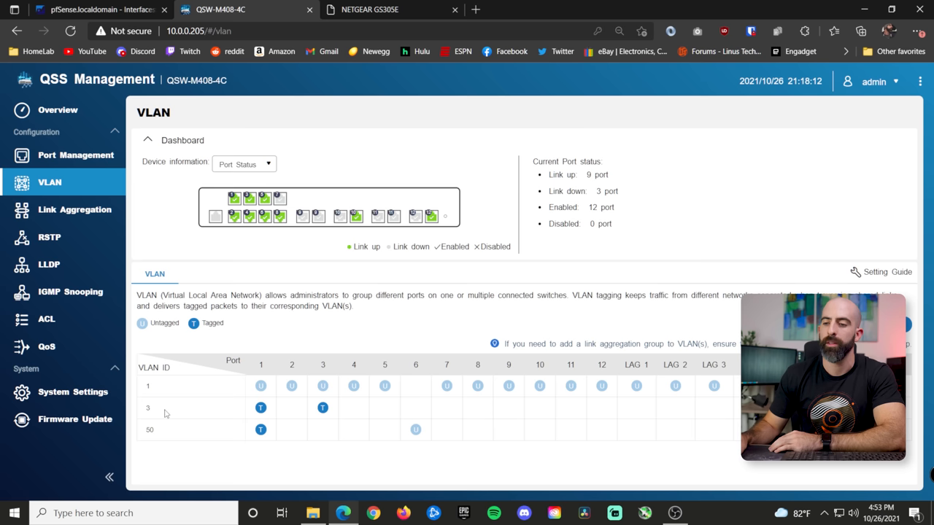
mouse_move(254, 438)
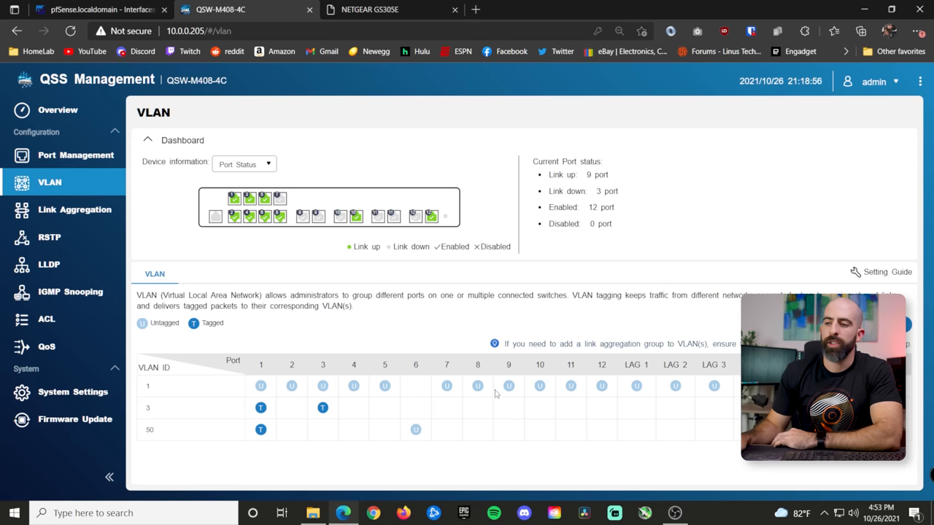
mouse_move(396, 431)
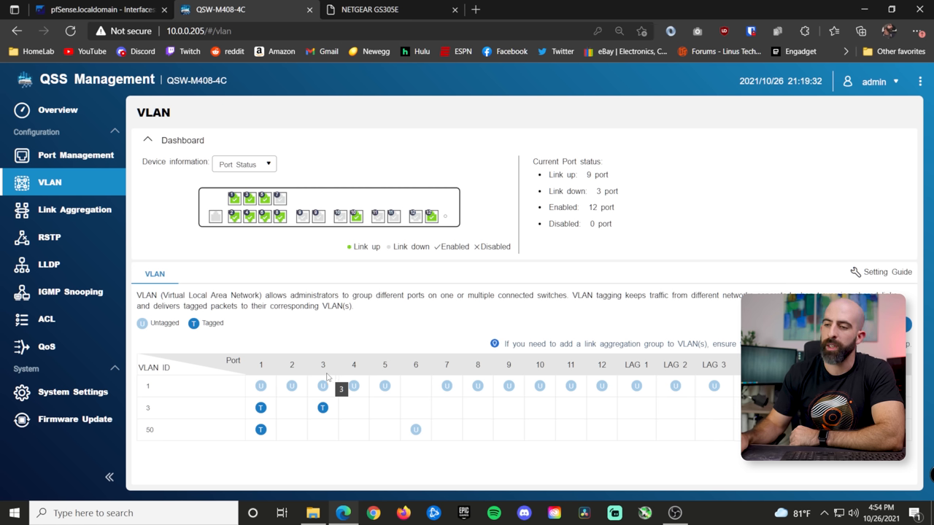
mouse_move(423, 368)
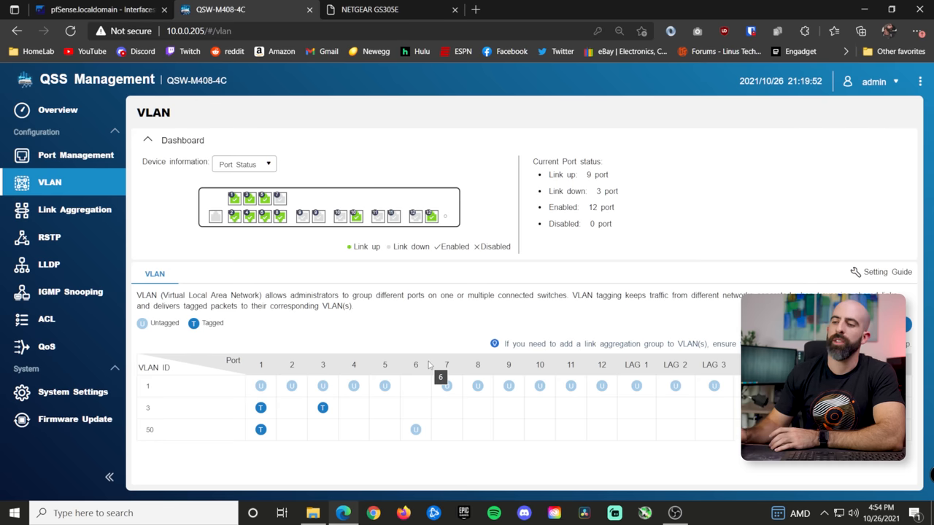
mouse_move(417, 391)
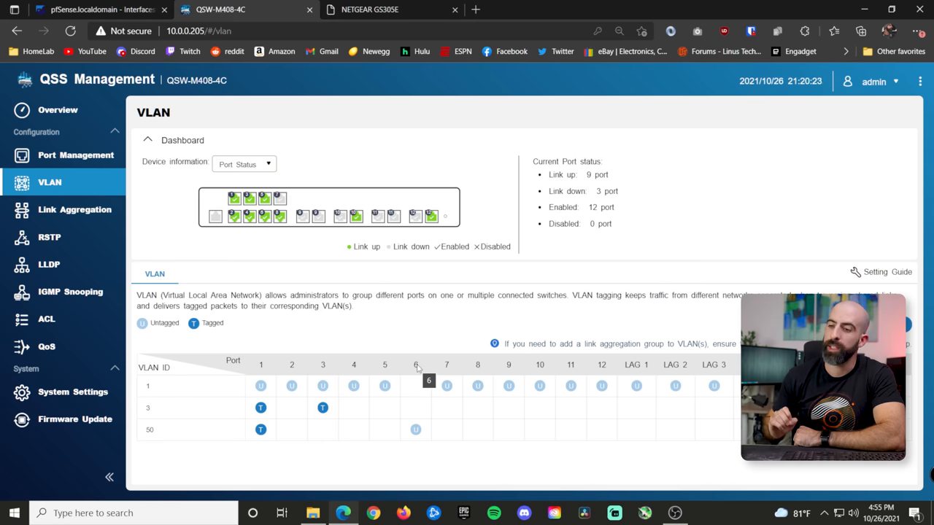
mouse_move(415, 391)
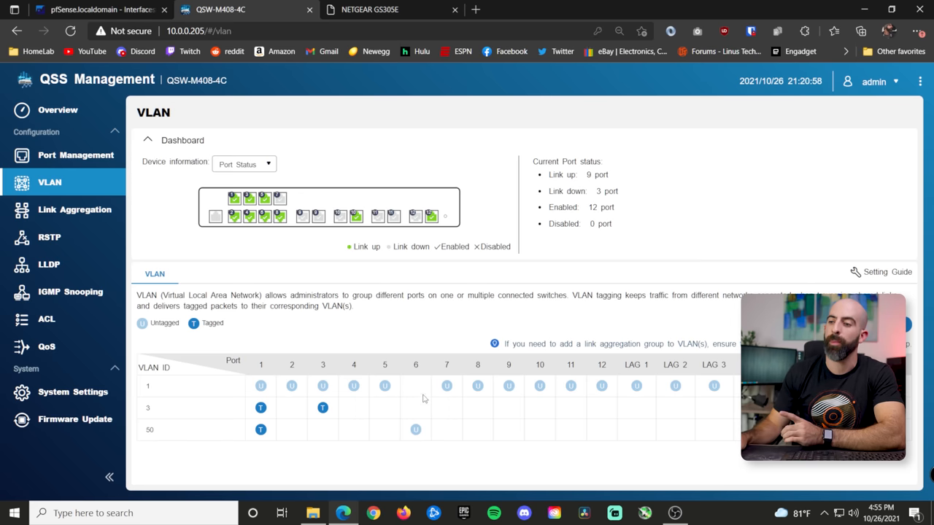
mouse_move(420, 405)
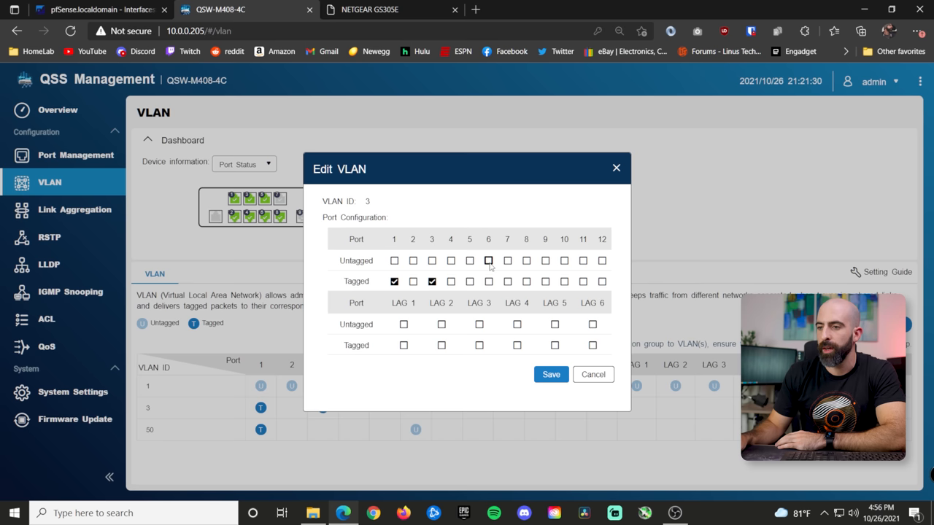
left_click(488, 260)
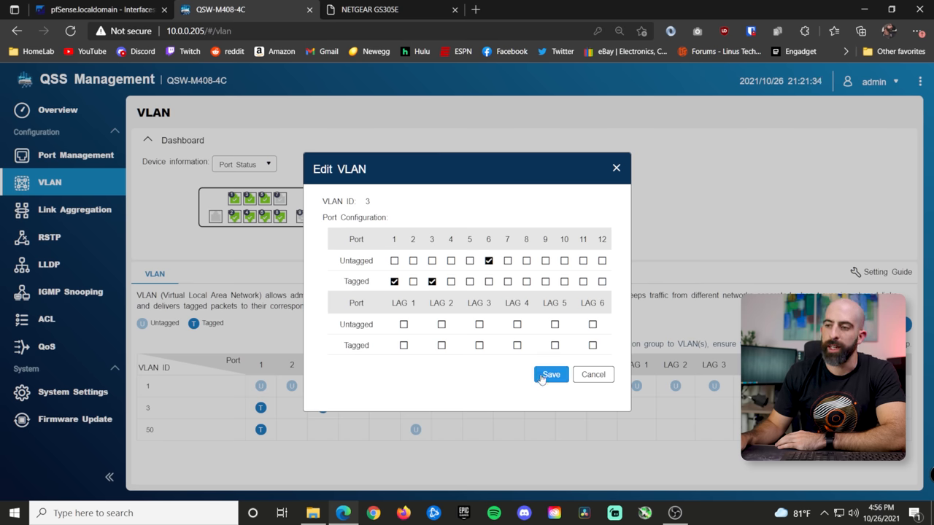
left_click(552, 373)
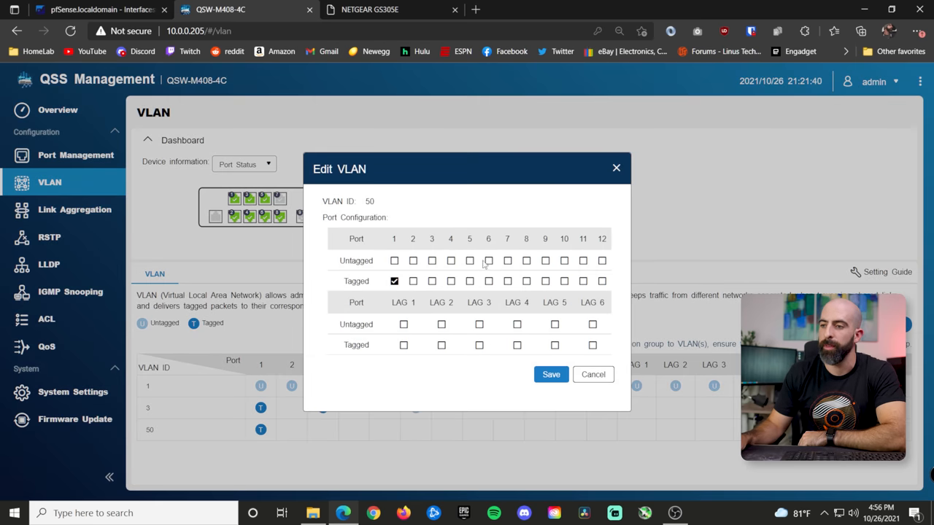
left_click(552, 374)
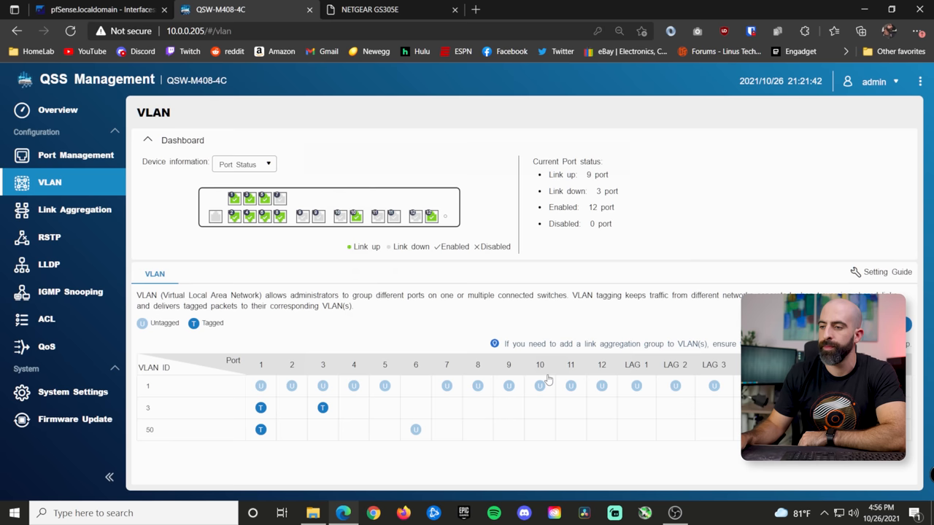
mouse_move(416, 385)
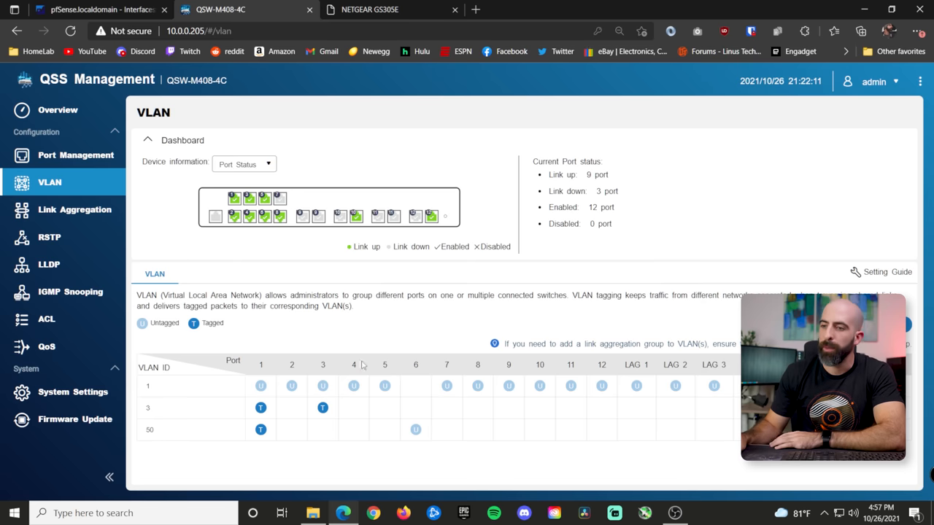
mouse_move(324, 393)
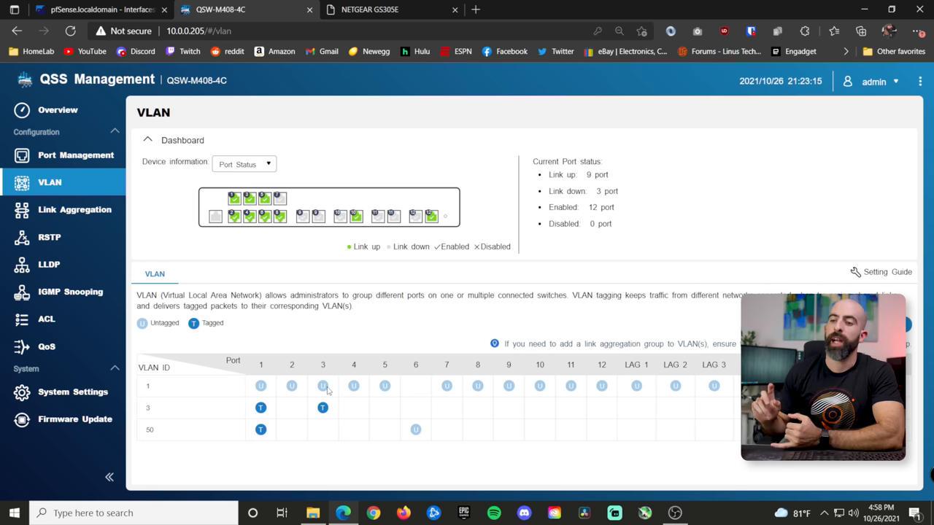
left_click(371, 8)
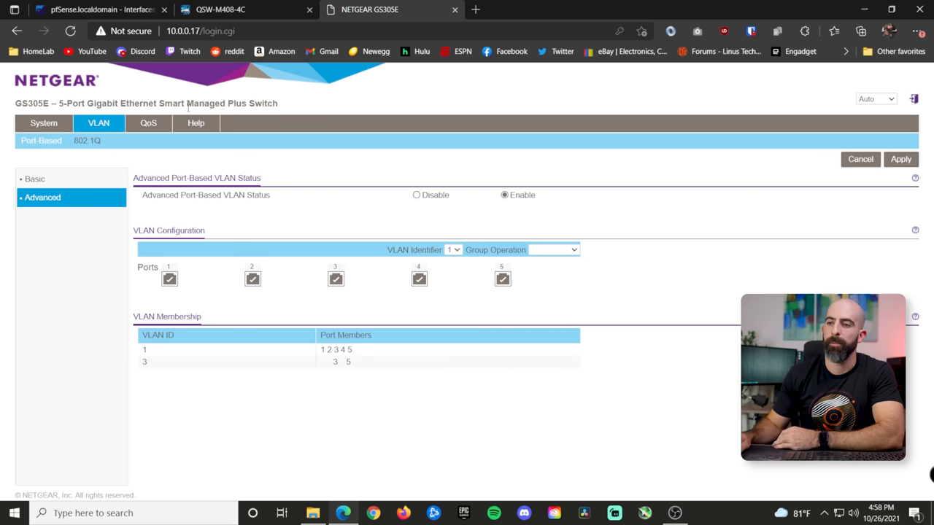
mouse_move(242, 114)
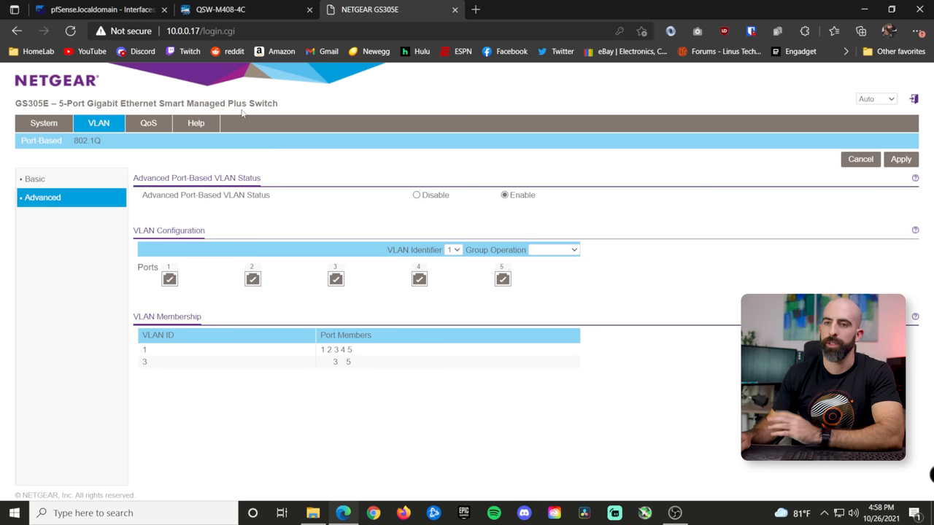
mouse_move(225, 100)
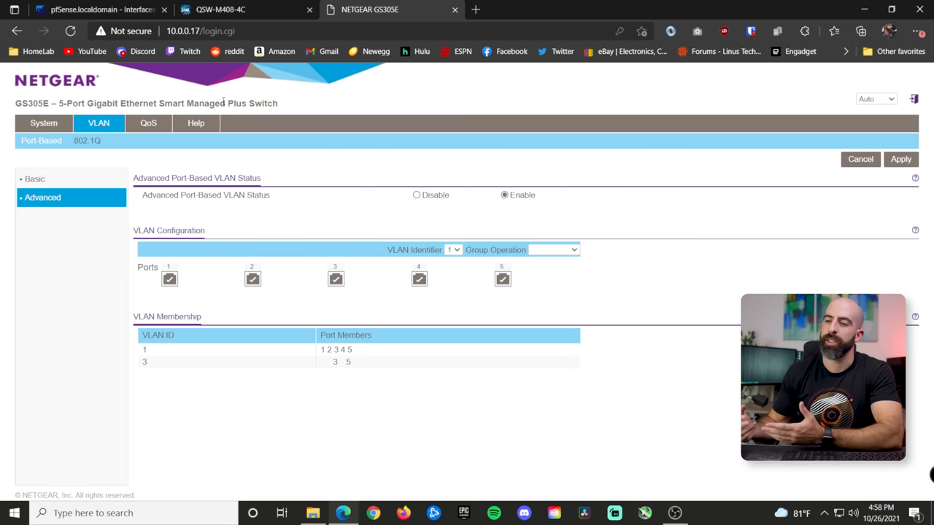
mouse_move(207, 169)
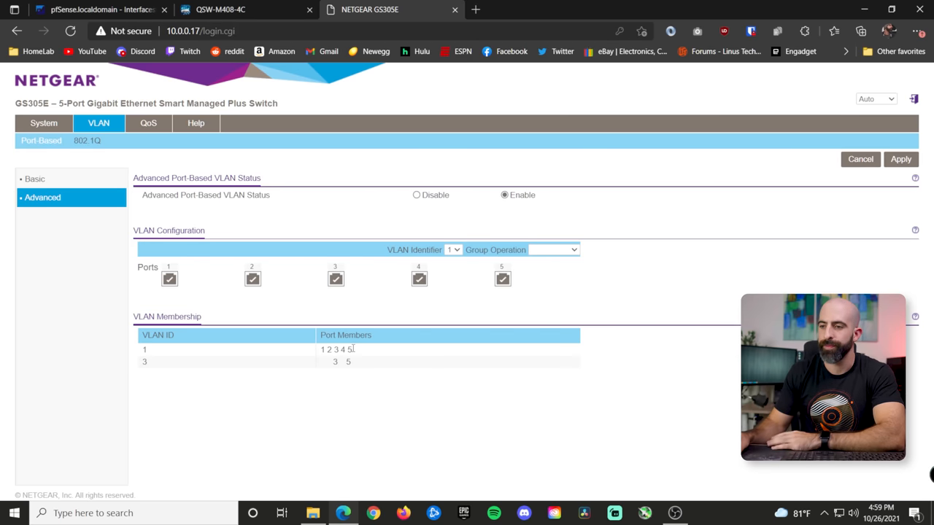
mouse_move(364, 368)
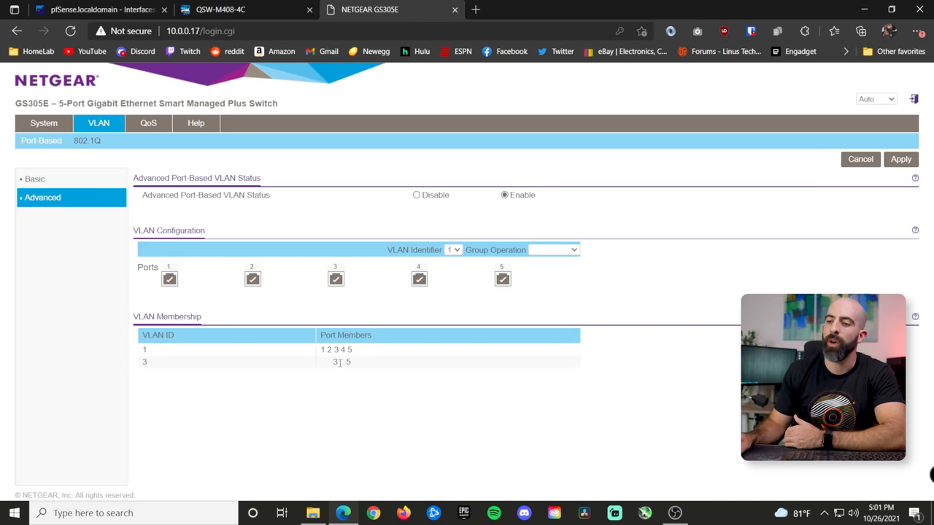
Highlight the VLAN 1 and VLAN 3 port membership in the GS305E advanced view
double_click(333, 362)
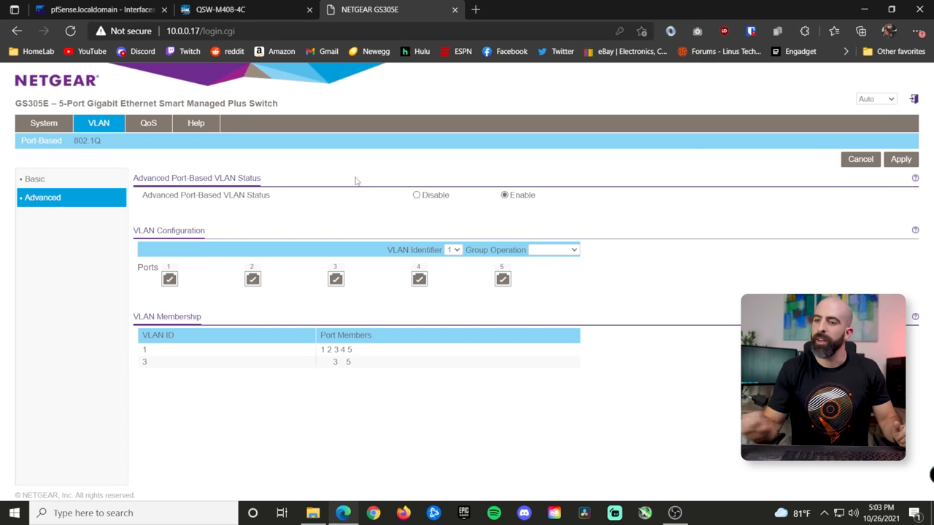
Switch to the pfSense tab showing the LAN firewall rules list
left_click(99, 8)
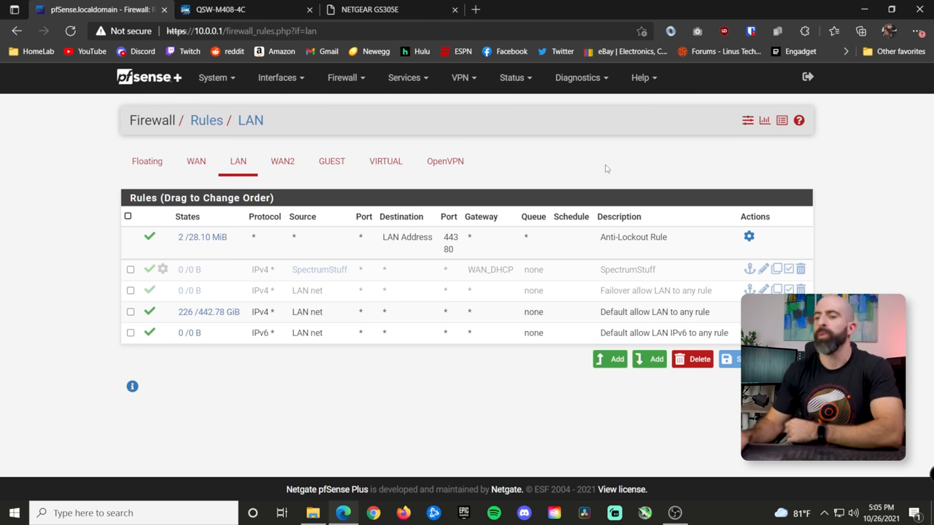
mouse_move(543, 133)
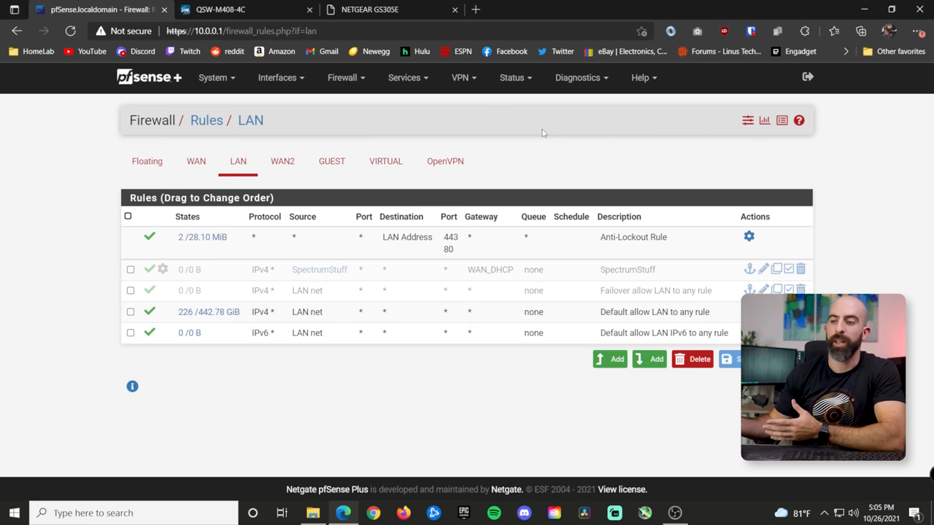
mouse_move(331, 160)
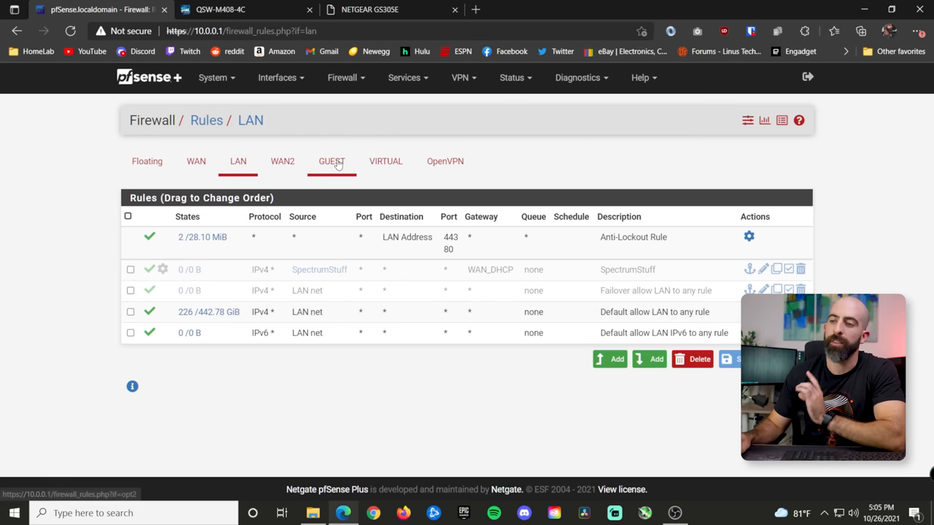
View the GUEST rules blocking PrivateNetworks, then the VIRTUAL network's rules
left_click(331, 161)
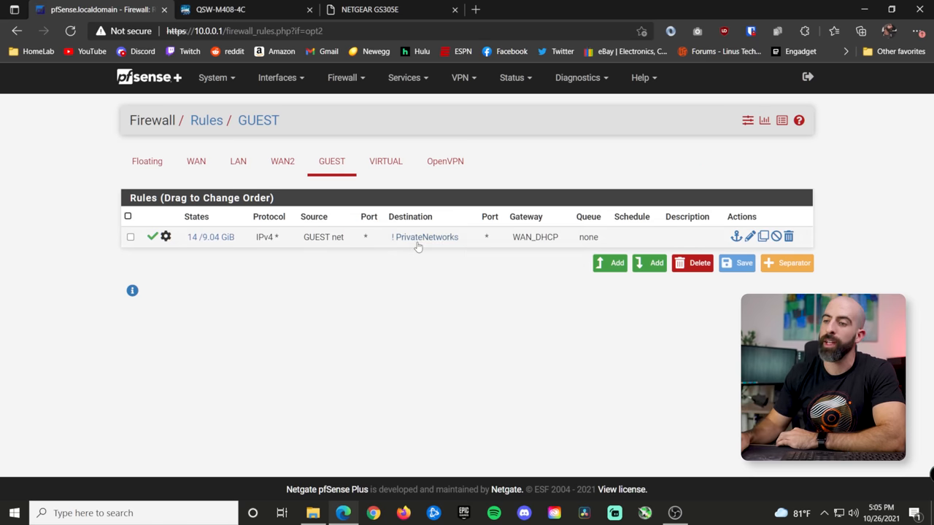
mouse_move(425, 236)
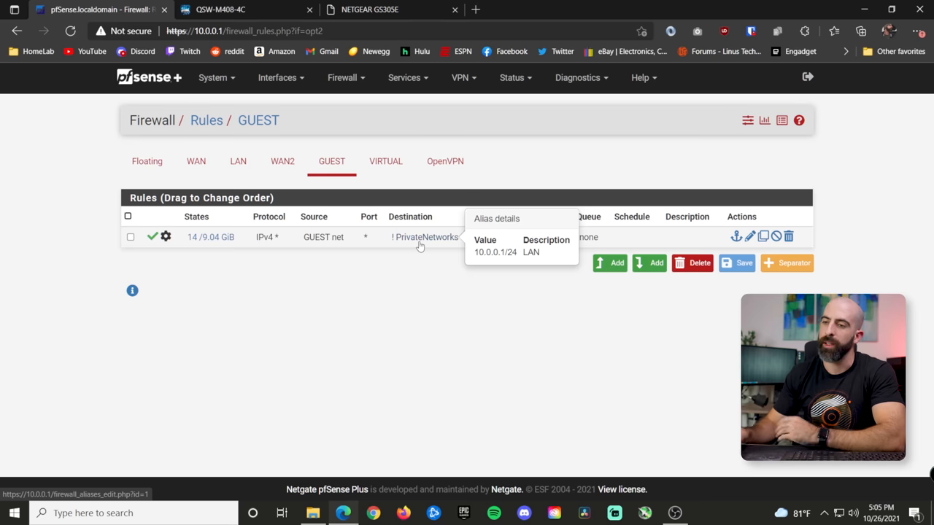
left_click(386, 160)
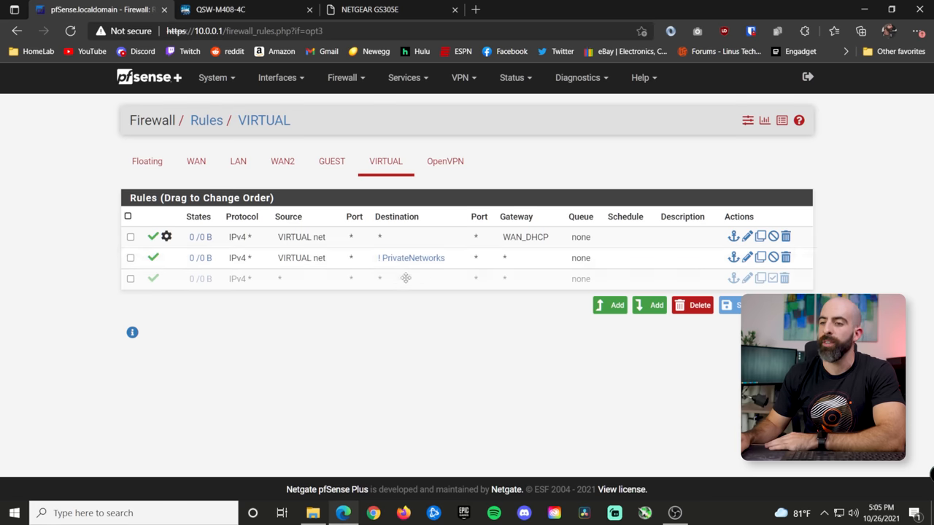
mouse_move(412, 257)
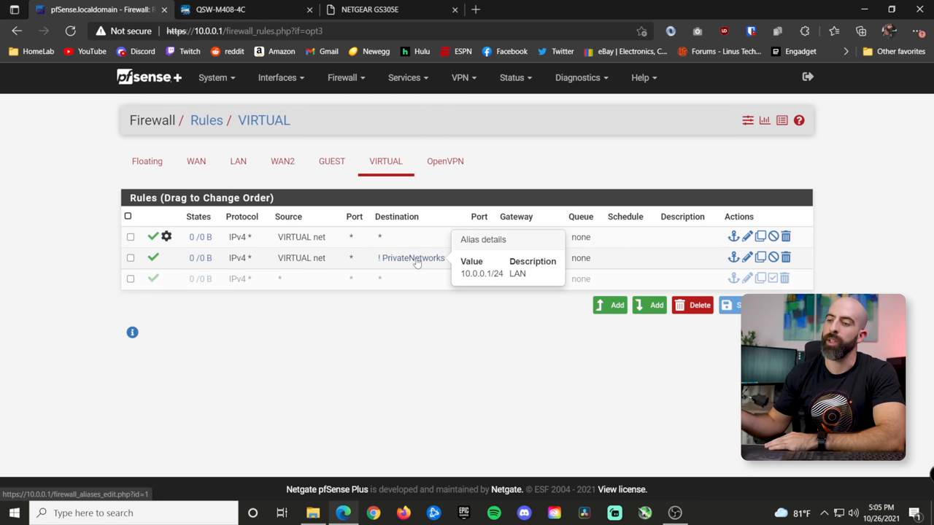